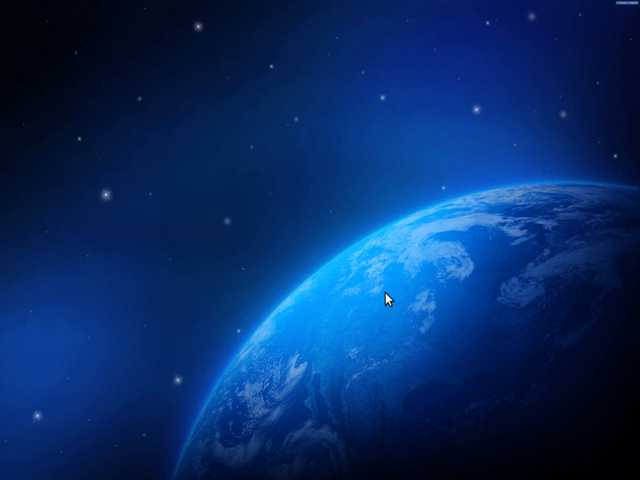
- Search the Dash for 'idle' and launch IDLE from the results
text(idle)
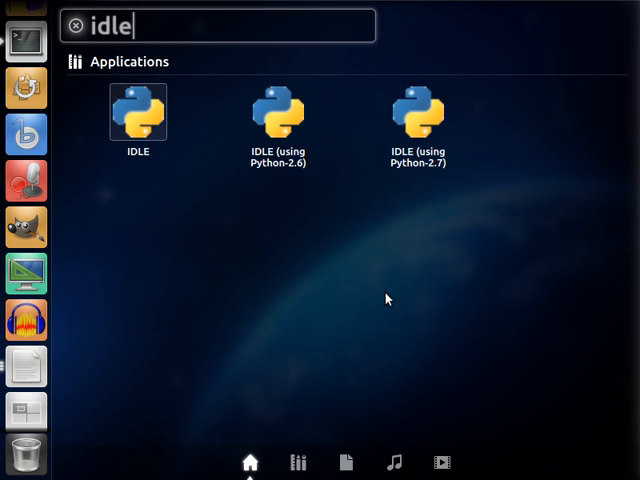
double_click(137, 110)
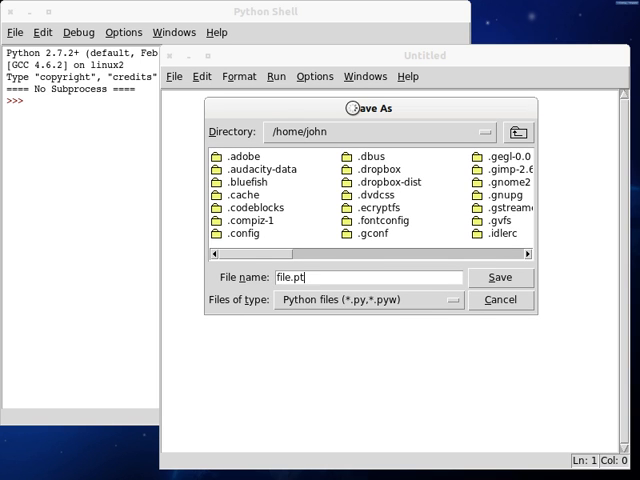
- Save the new script as file.py and begin the #!/usr/bin/env shebang line
click(496, 278)
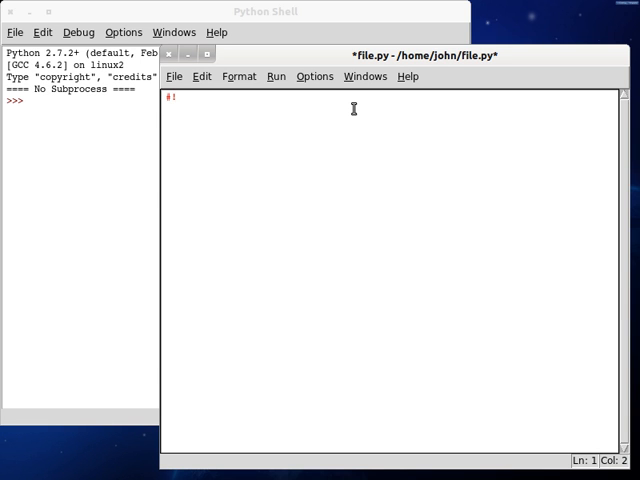
text(/usr/bi)
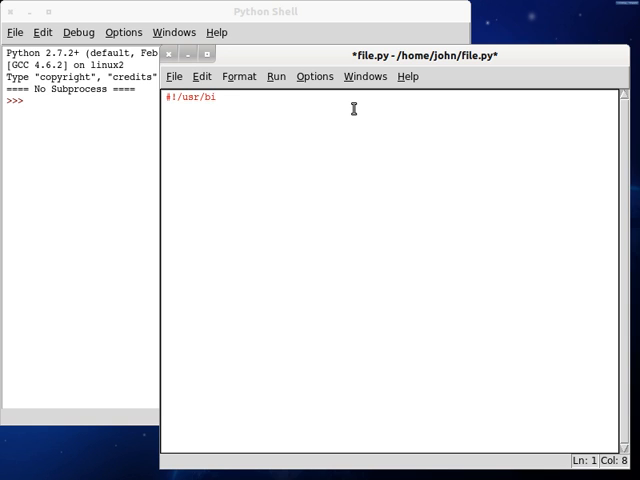
text(n/env python)
click(390, 121)
text(cla)
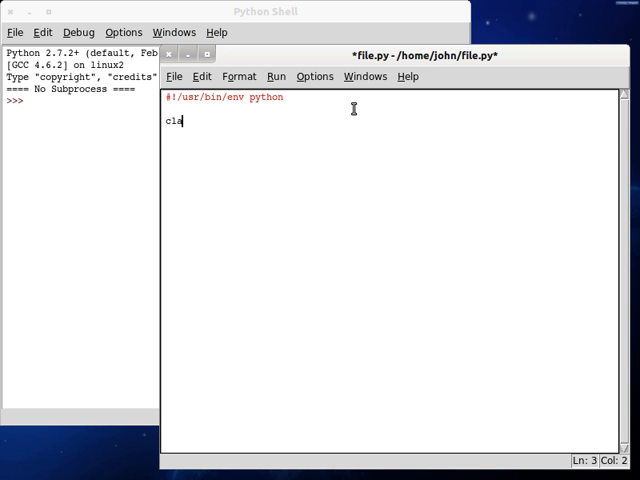
- Write a Base class with __init__(self) and a main block setting root = Base()
text(ss Bas)
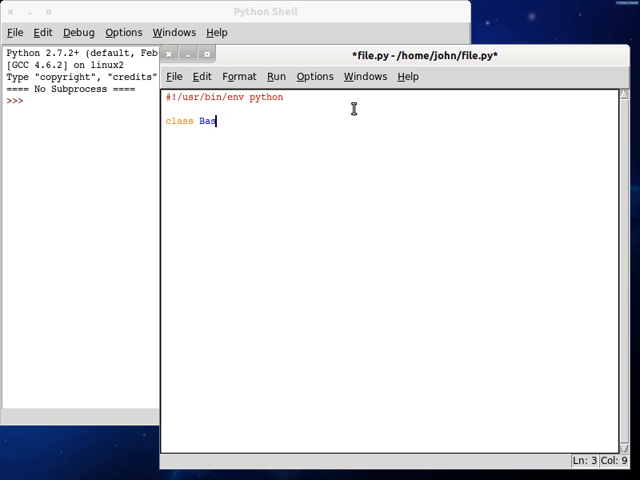
text(e: #{)
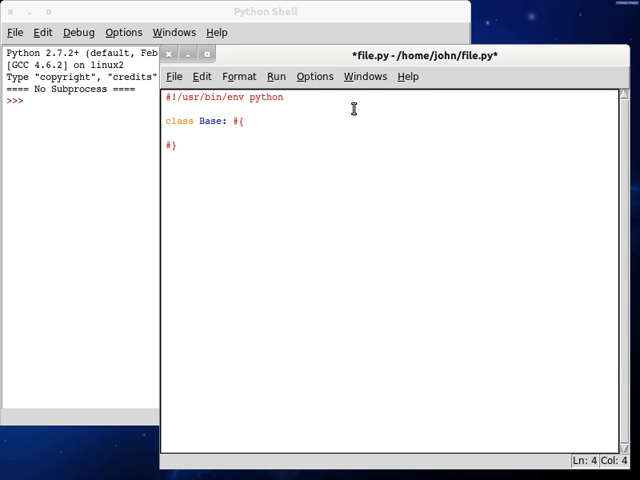
text(def __init__())
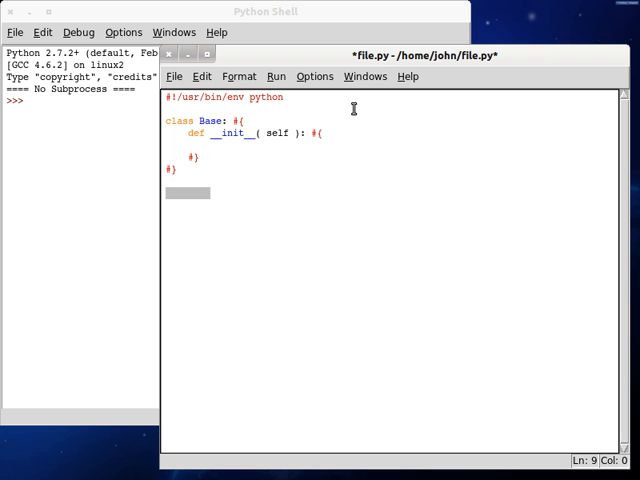
text(if ( __name ))
text(root )
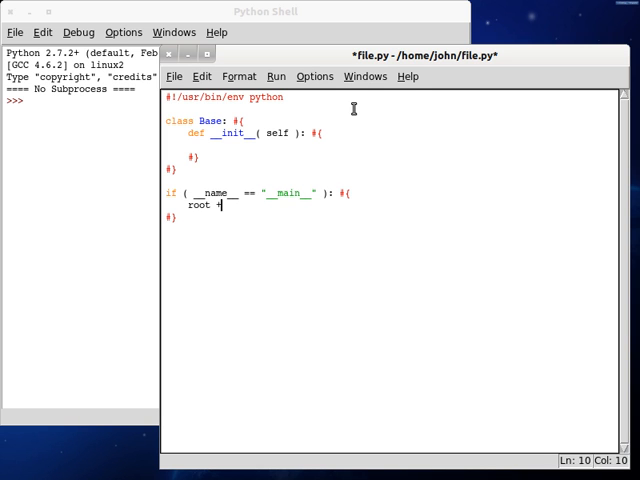
text(= Bas)
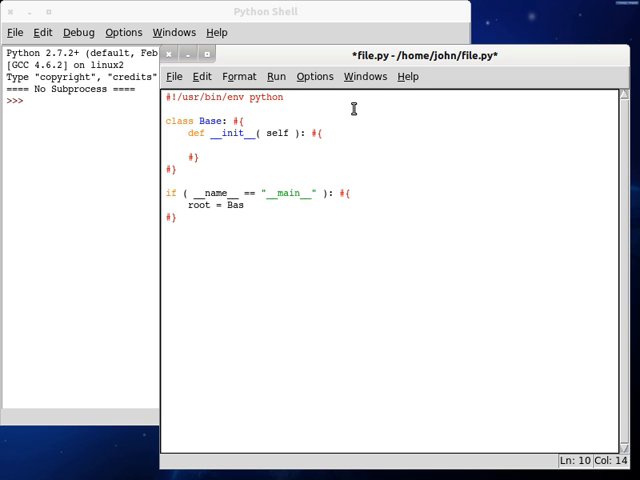
text(e();)
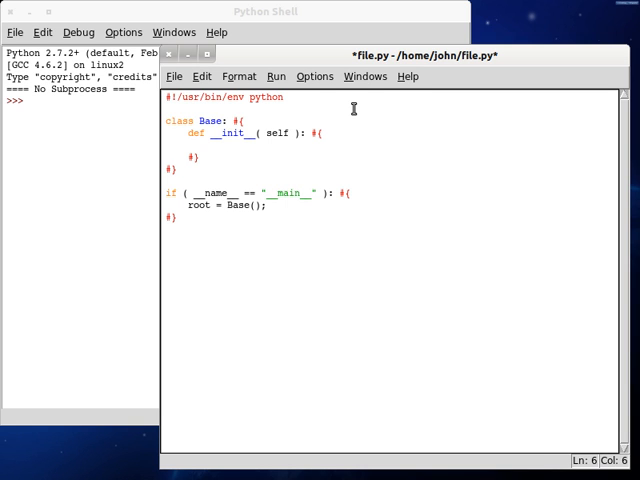
- Assign self.string = "ThIS sTRinG haS RAndOM caSES!" in __init__ and start a new line
text(sel)
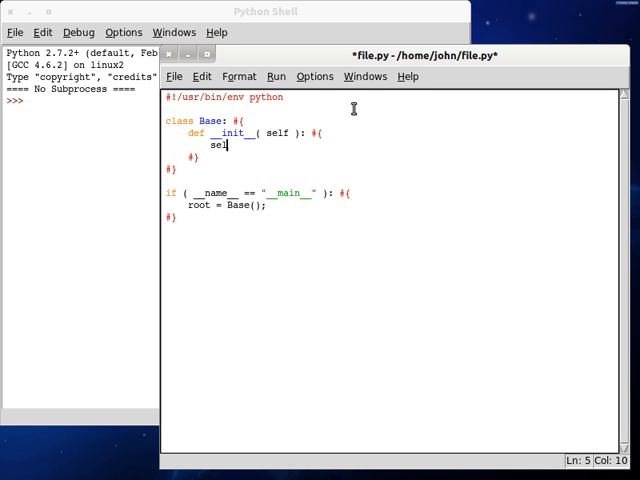
text(.string =)
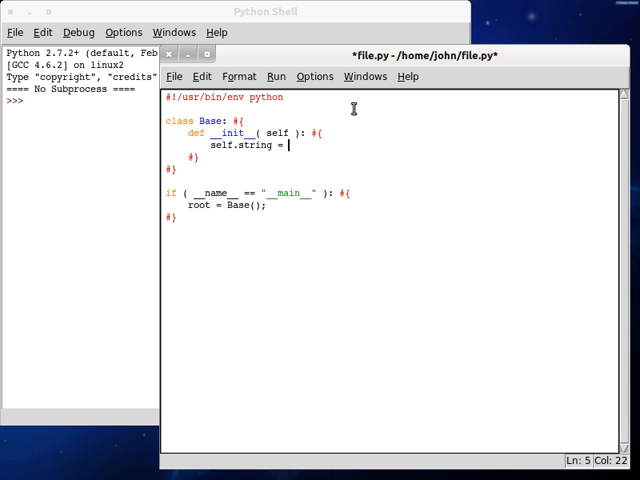
text(ThIS)
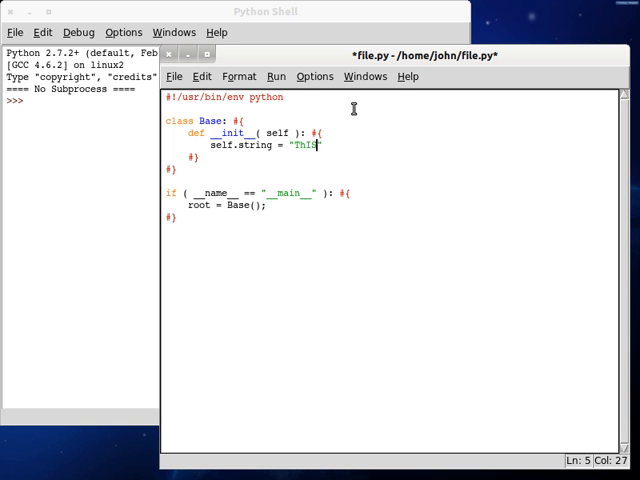
text(sT)
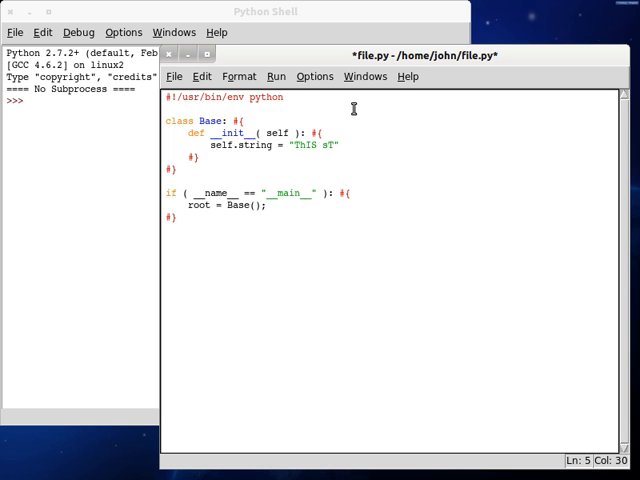
text(RinG)
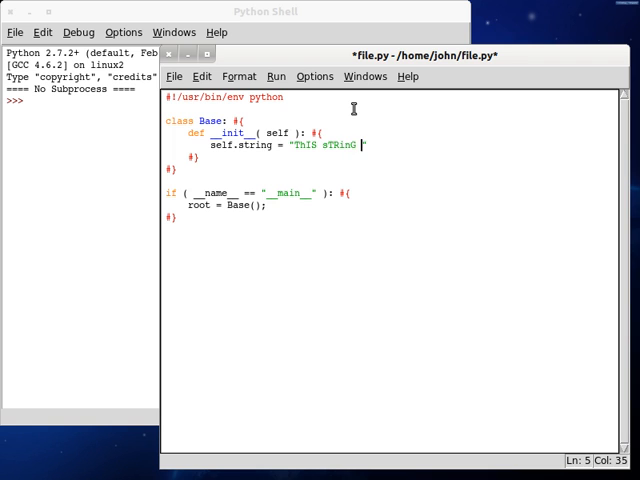
text(haS RA)
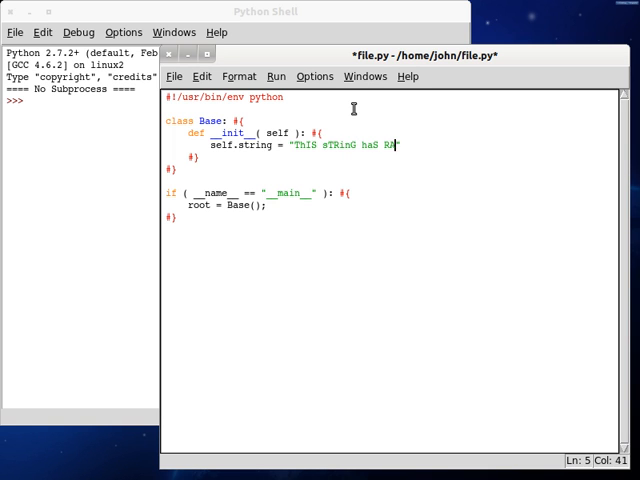
text(ndOM c)
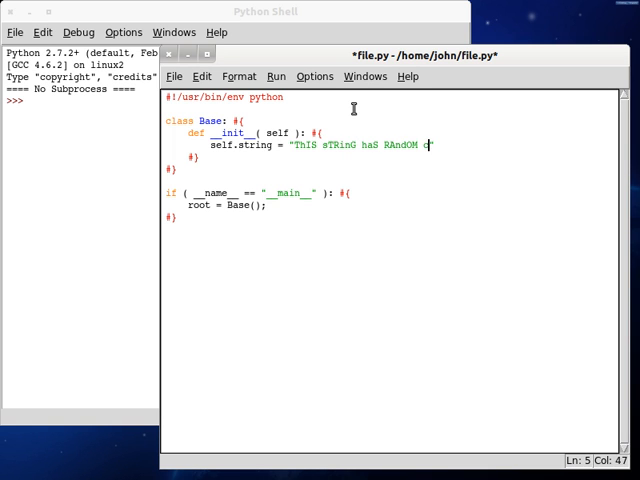
text(aSES!)
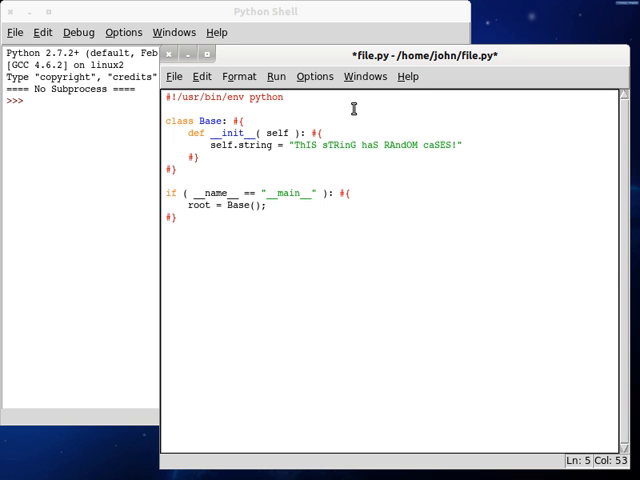
text(;)
key(Return)
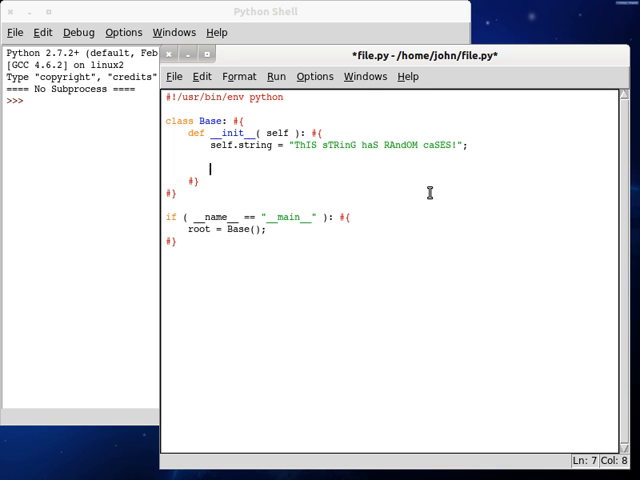
- Print self.string plus "\n\n", then begin a print of self.string.swapcase()
text(pritn())
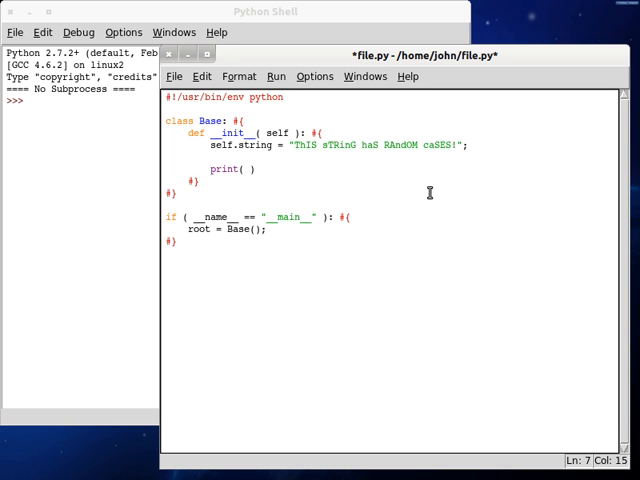
text(self.string)
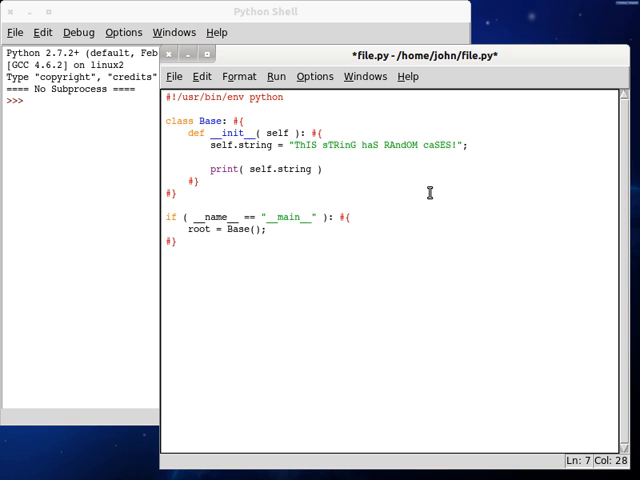
text(+ ")
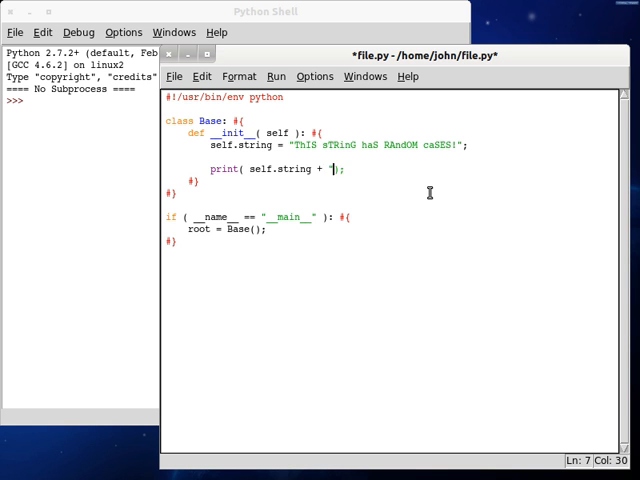
text(\n\n)
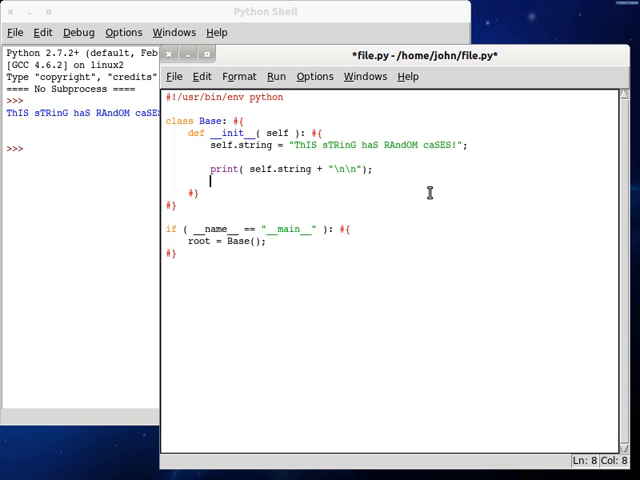
text(print( se ))
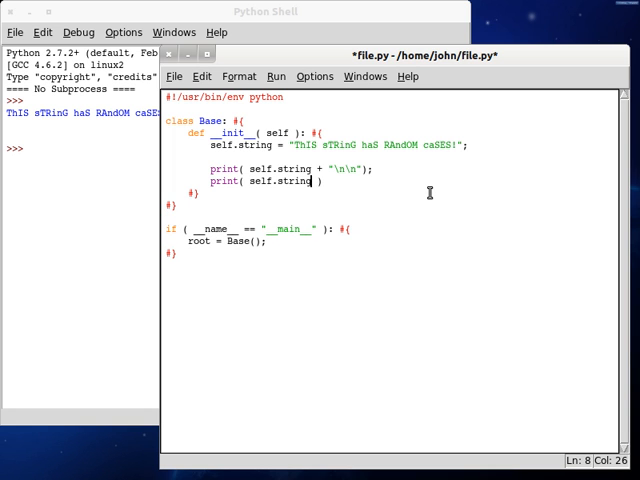
double_click(280, 180)
text(.swapcase()
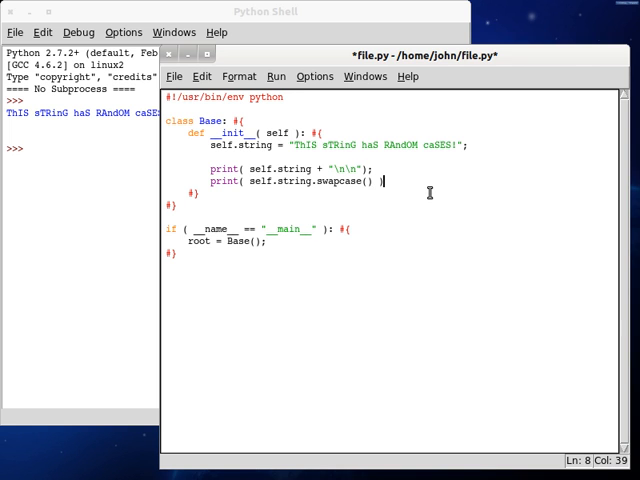
- Bring the file.py editor window back to the front
click(277, 76)
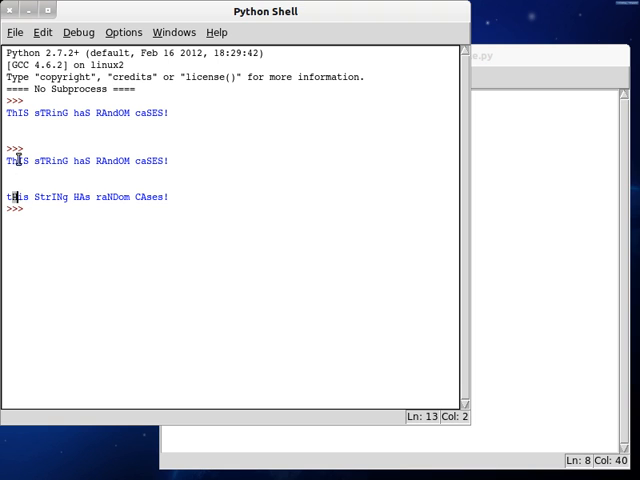
click(18, 196)
text(def)
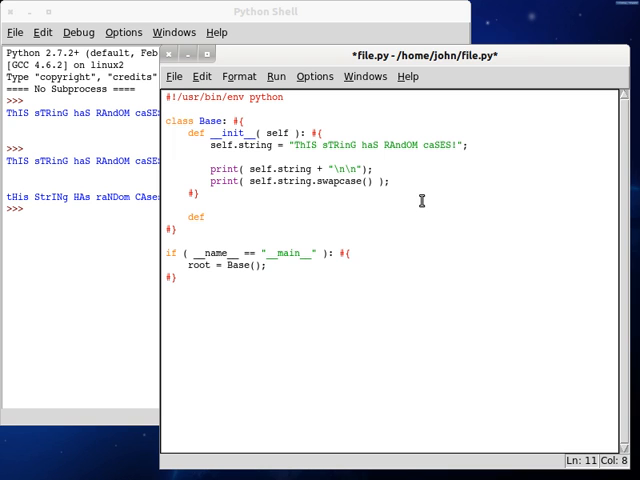
- Define swap_case(self, string_to_swap) with new_string = '' as its first line
click(214, 217)
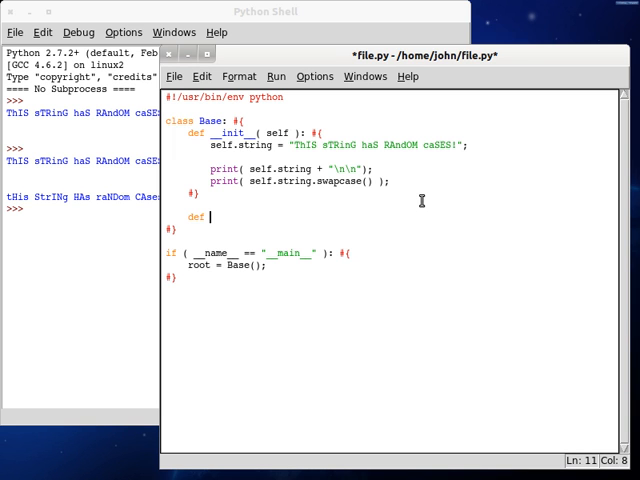
text(swap)
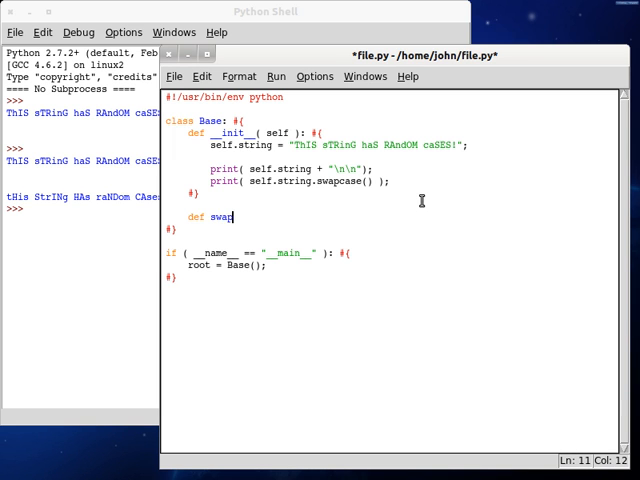
text(_case( ))
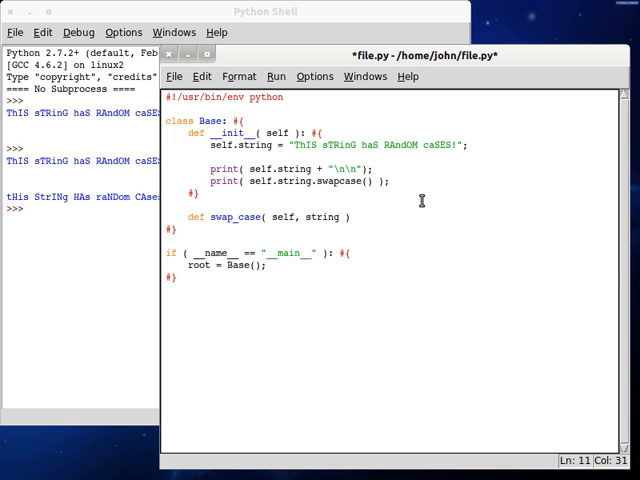
text(_to_sw)
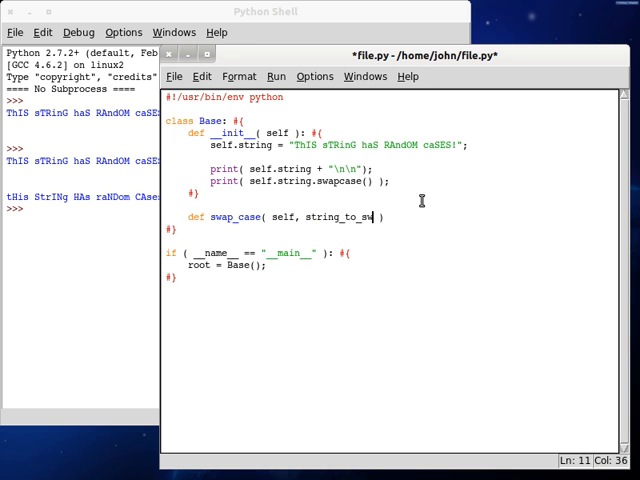
text(ap ): #{)
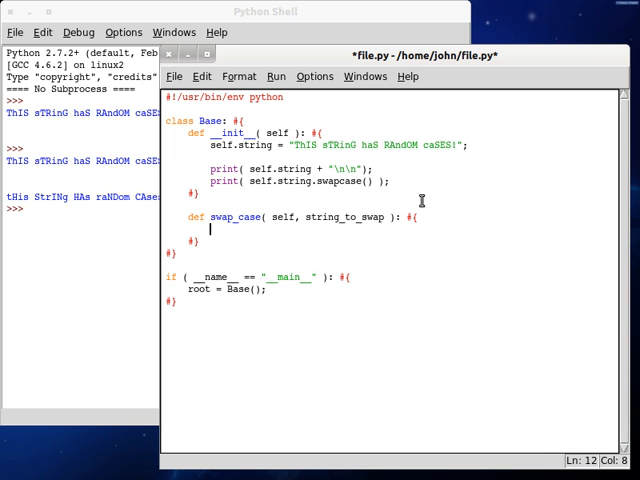
text(new_stri)
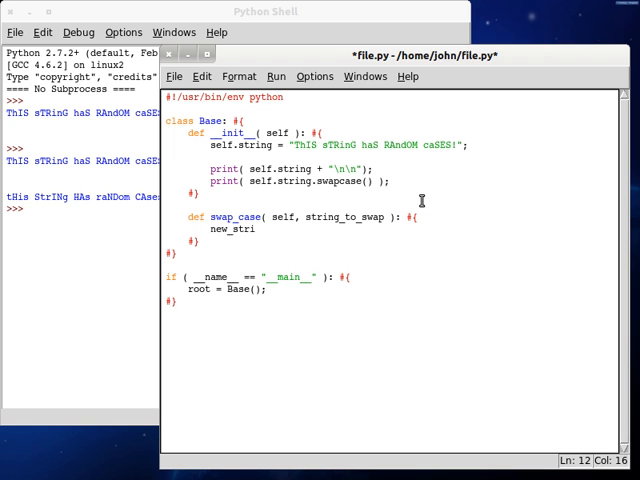
text(ng = '';)
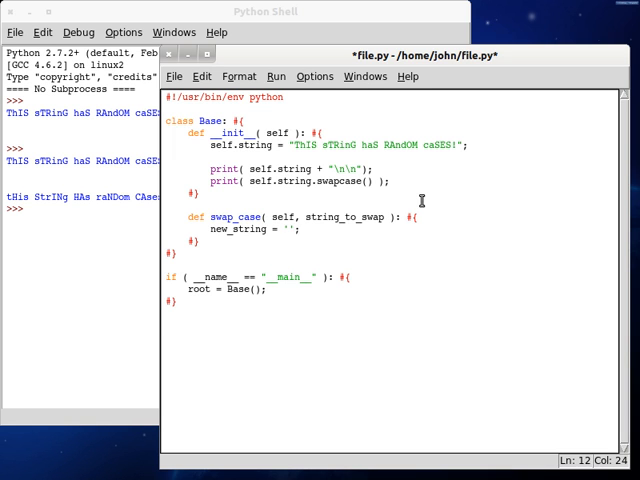
- Add alphabet_length = len(string.ascii_lowercase) to swap_case and save file.py
key(Return)
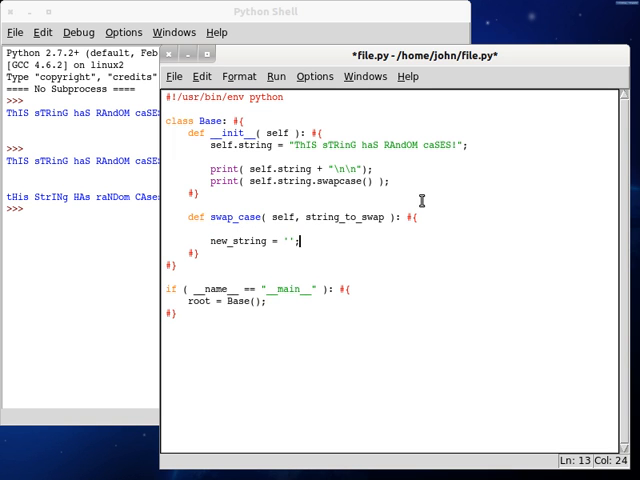
key(Return)
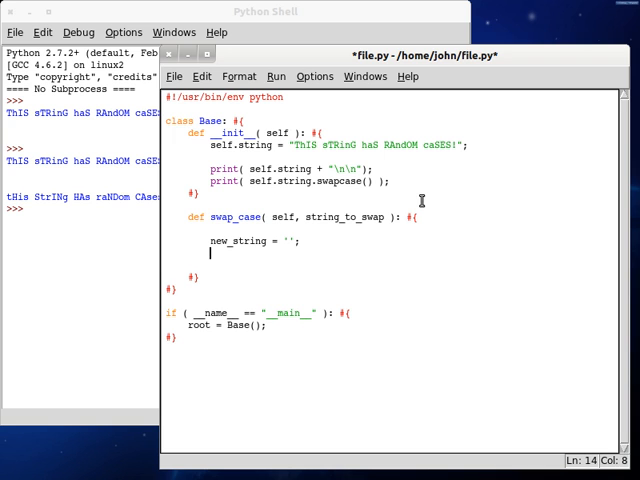
text(alphabet_)
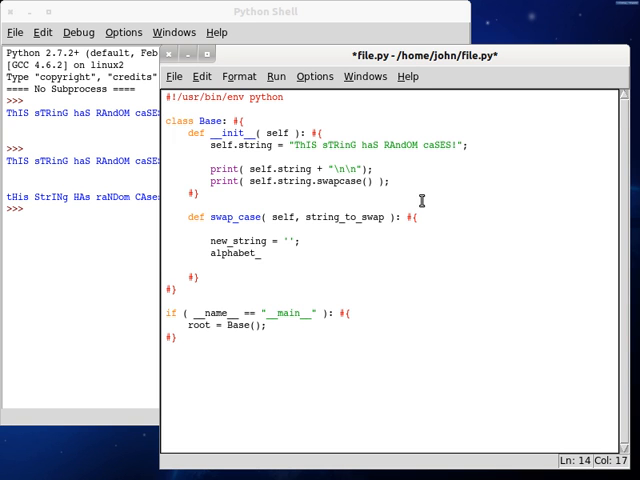
text(length =)
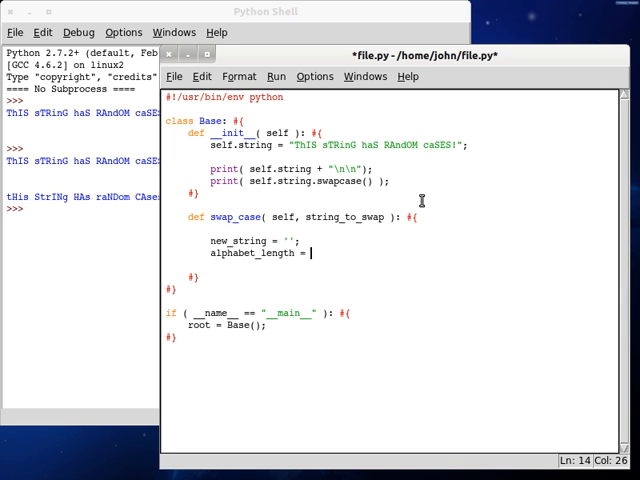
text(len()
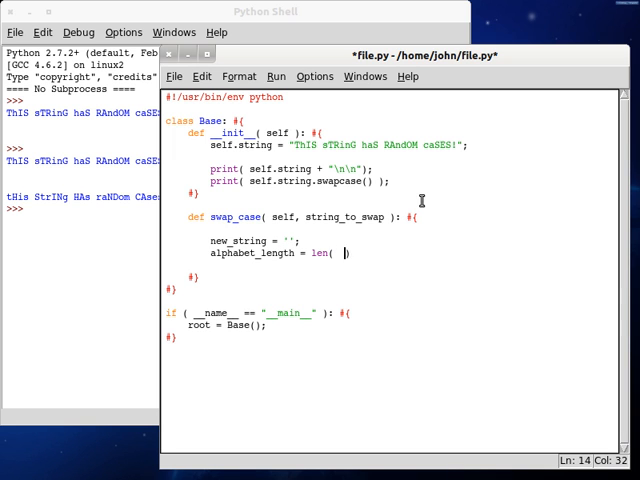
text(strin)
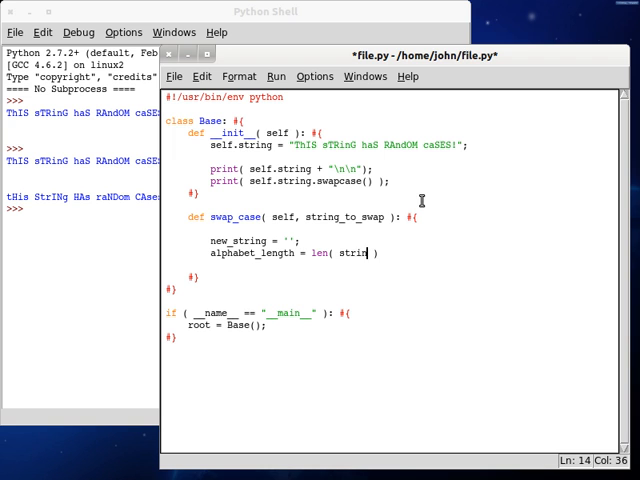
text(g.ascii_)
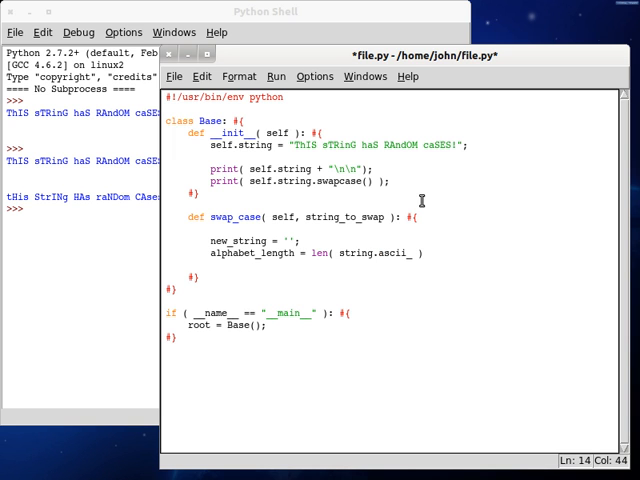
text(lowe)
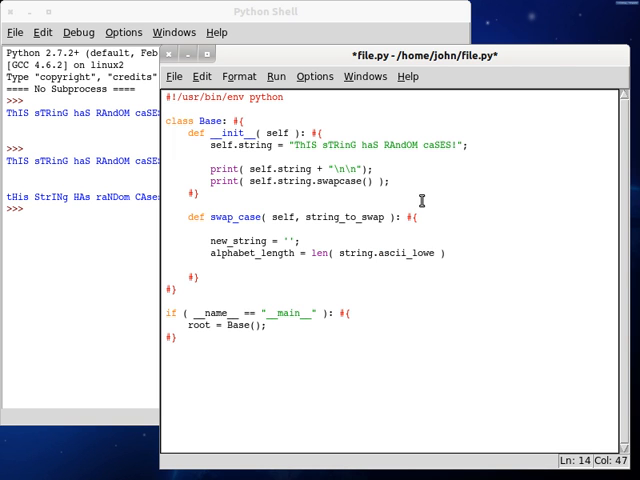
text(rcase );)
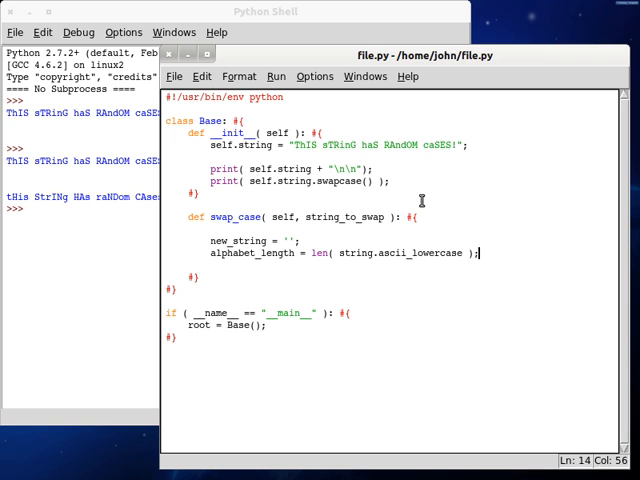
- Add import string at the top and start a for loop over string_to_swap
double_click(351, 253)
text(import string;)
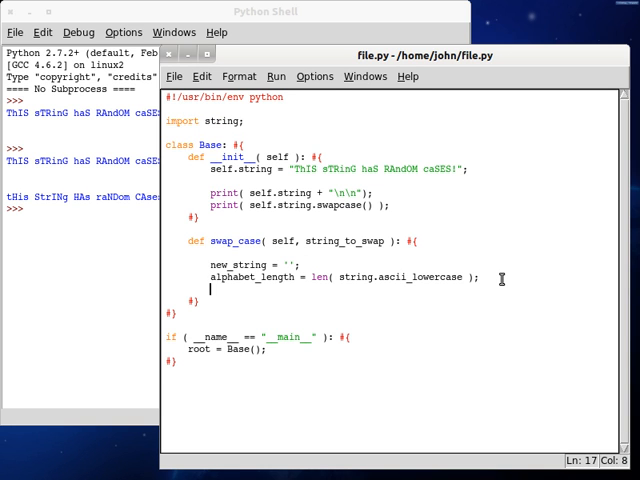
text(for (()
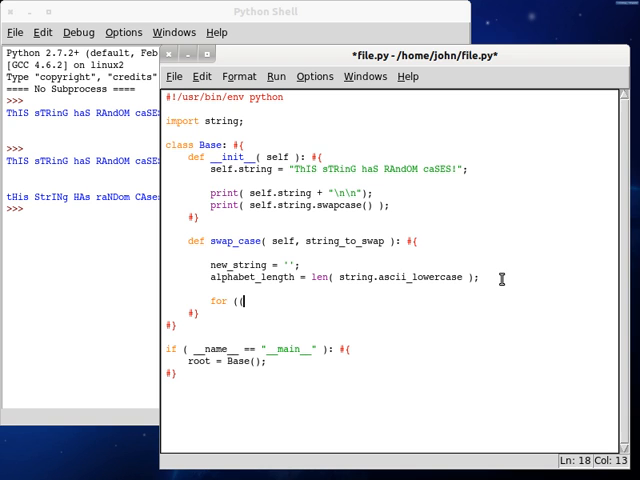
text(character in s)
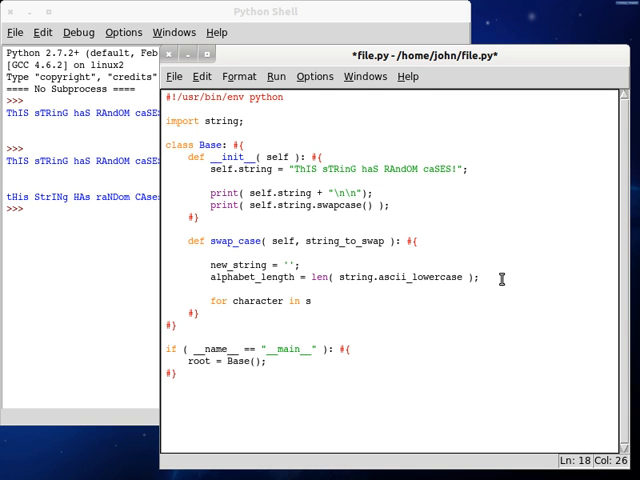
text(tring_to_s)
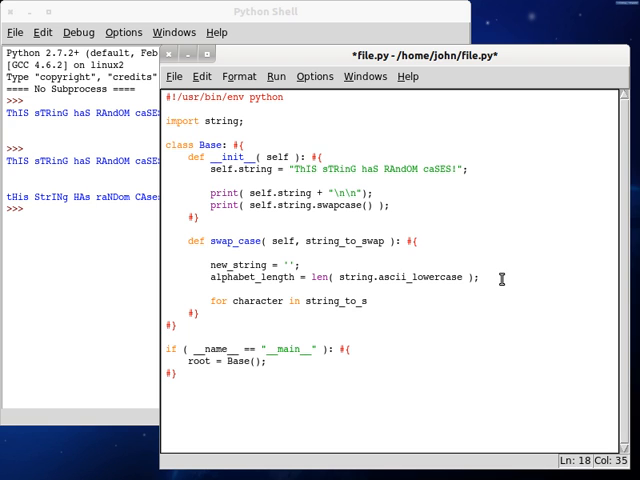
text(wap: #{)
text(#})
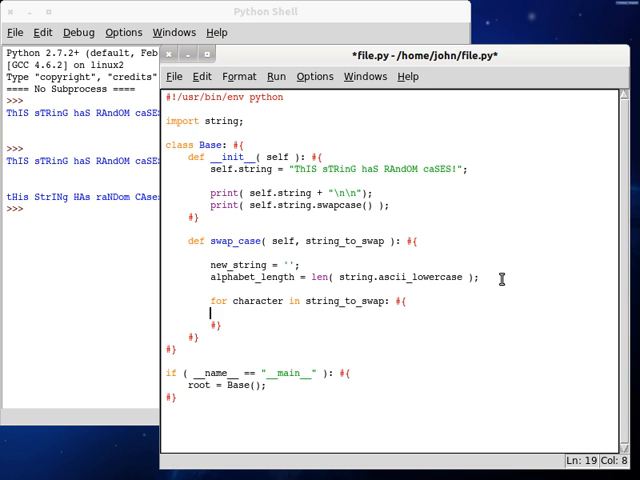
- Add an if checking whether character is in string.ascii_lowercase
text(if ( character in str)
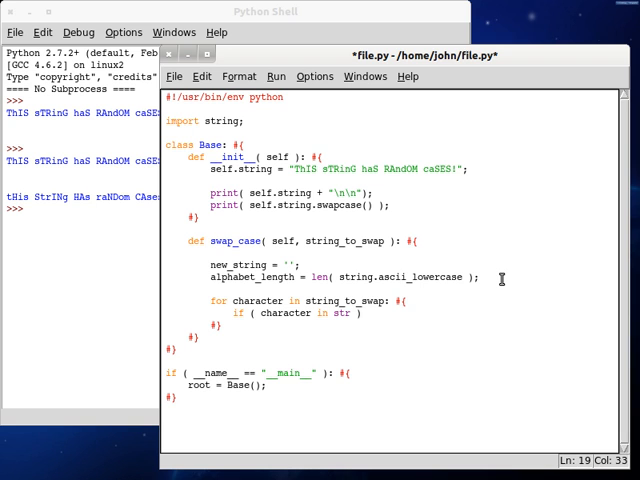
text(string.ascii_low)
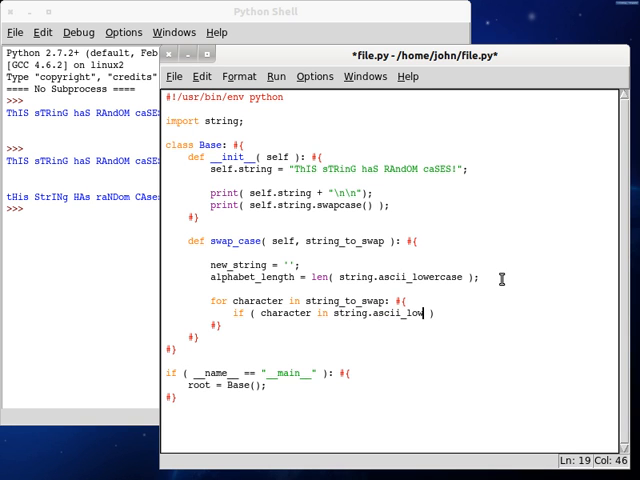
text(ercase ): #{)
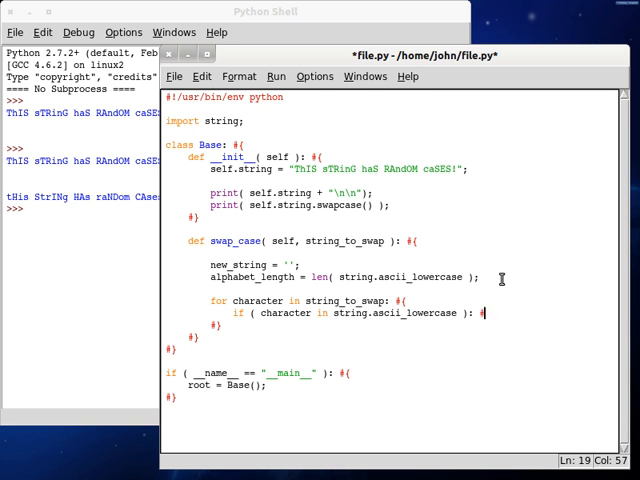
key(Return)
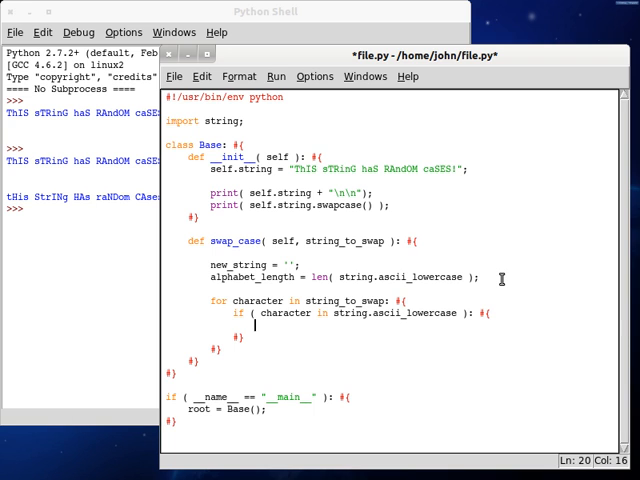
- Open a nested for i in range(alphabet_length) loop with an empty body
text(for)
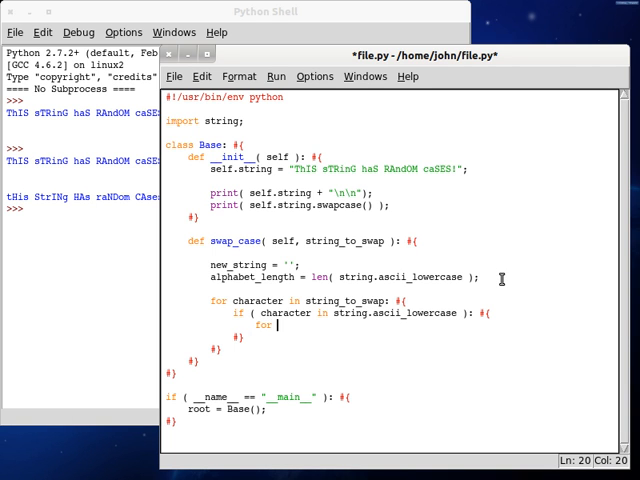
text(i in range( alph)
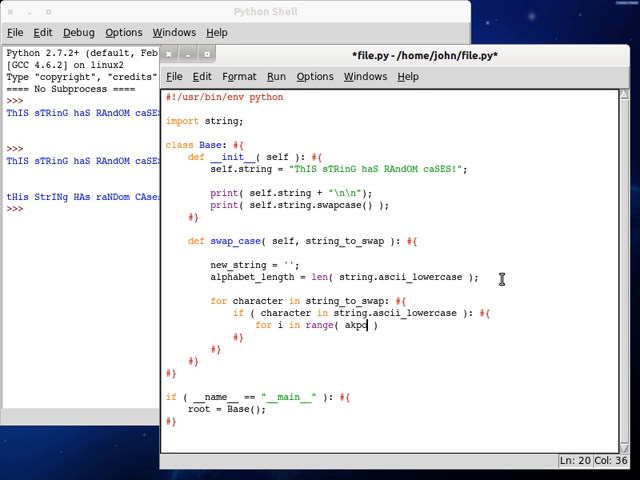
text(alphabet_length)
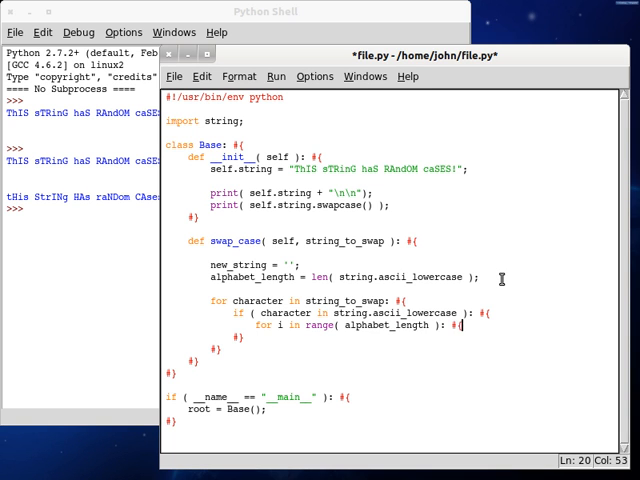
key(Return)
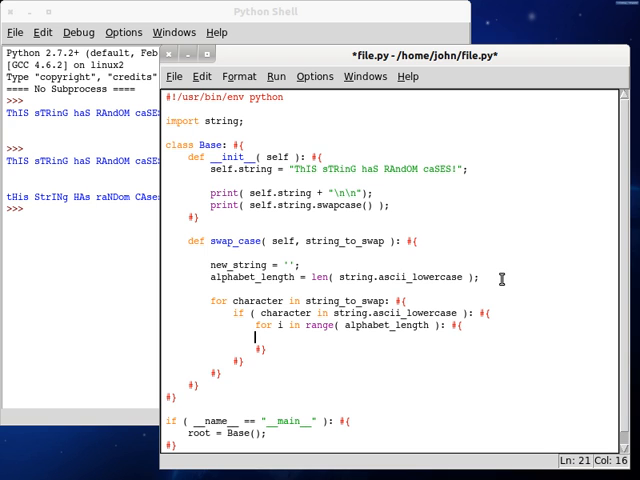
- Add an if comparing string.ascii_lowercase[i] with the character
text(if ())
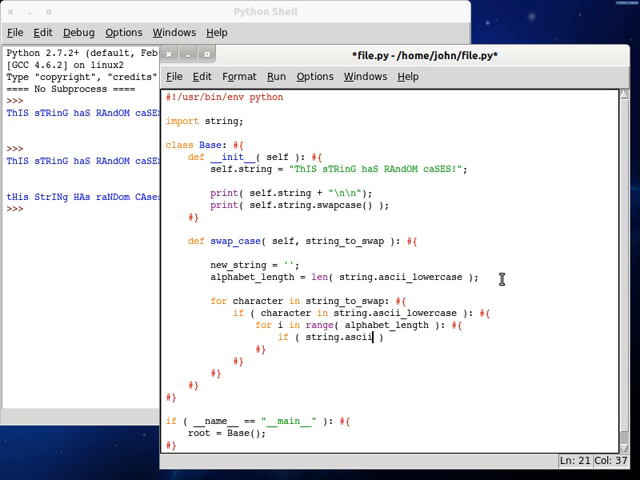
text(_lowercas)
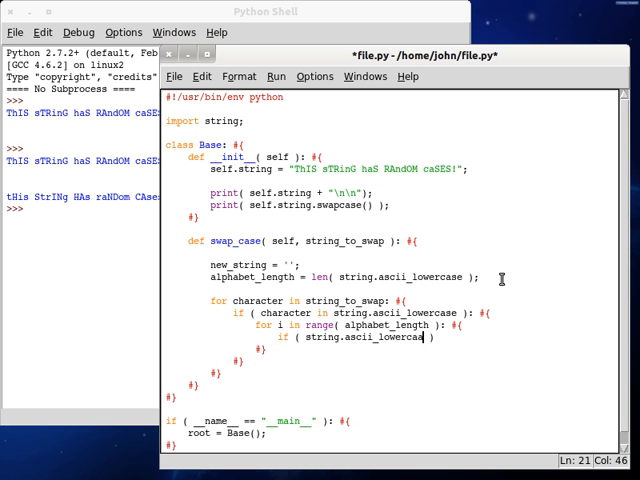
text([i])
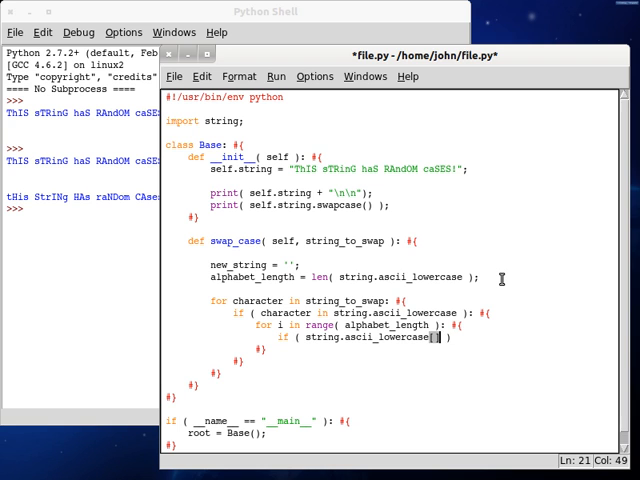
text(i)
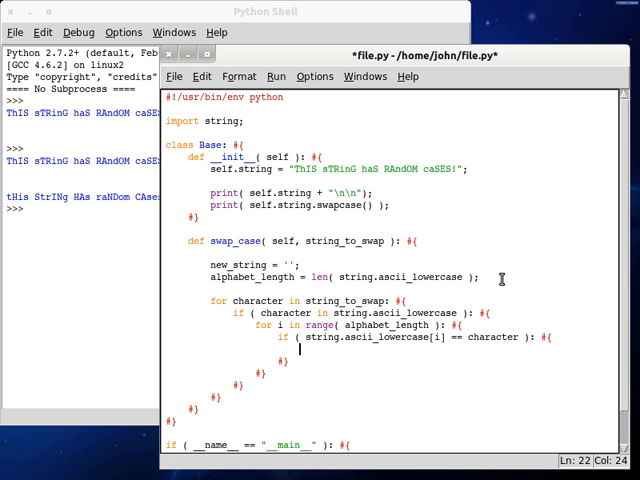
- Append string.ascii_uppercase[i] to new_string, break, and save the file
text(new_str)
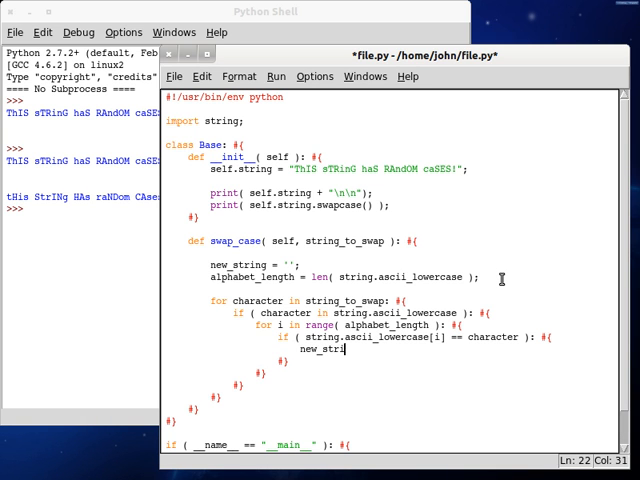
text(ing +=)
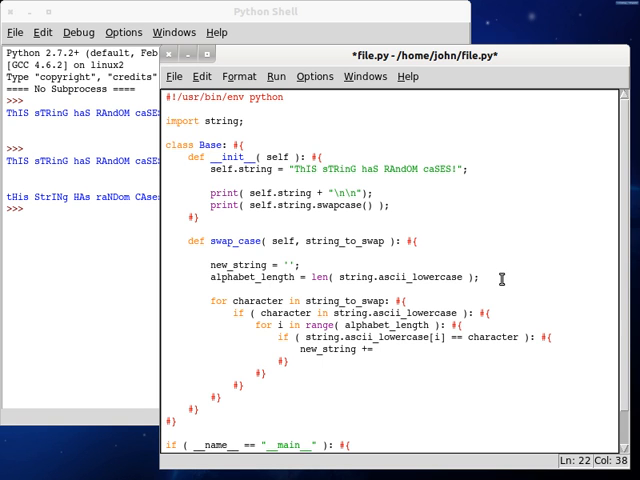
text(string.ascii)
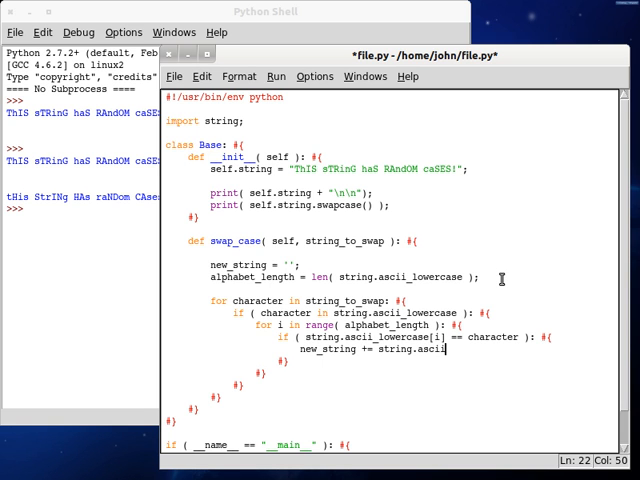
text(_upper)
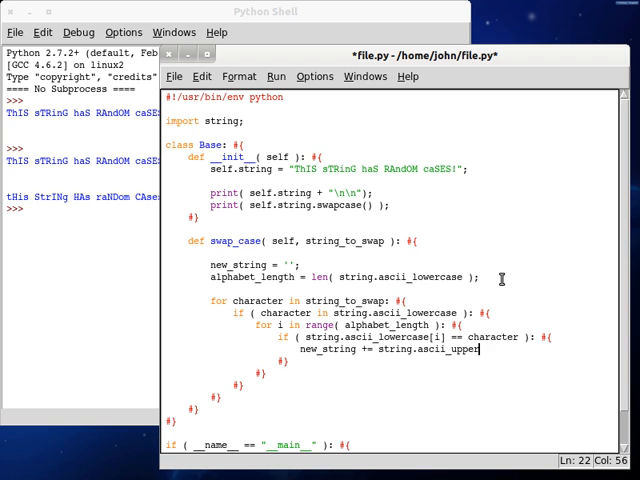
text(case)
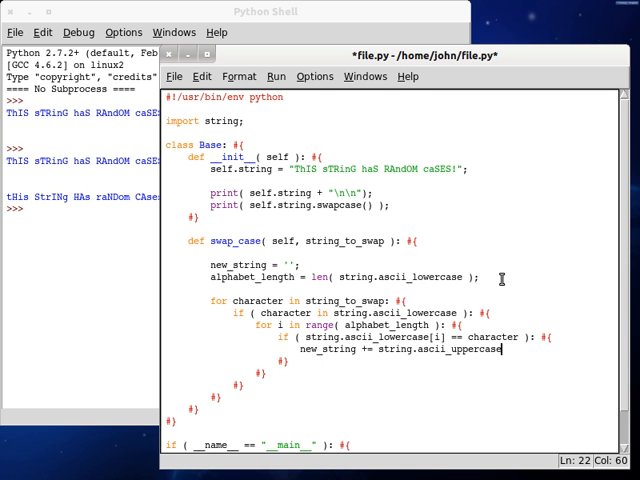
text([)
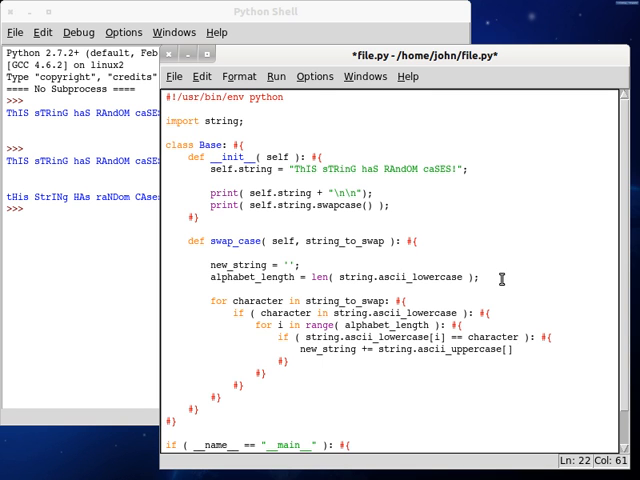
text(i;)
text(brea)
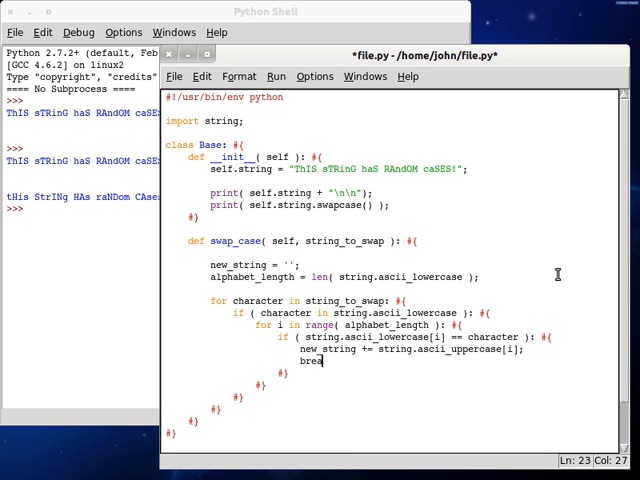
text(k;)
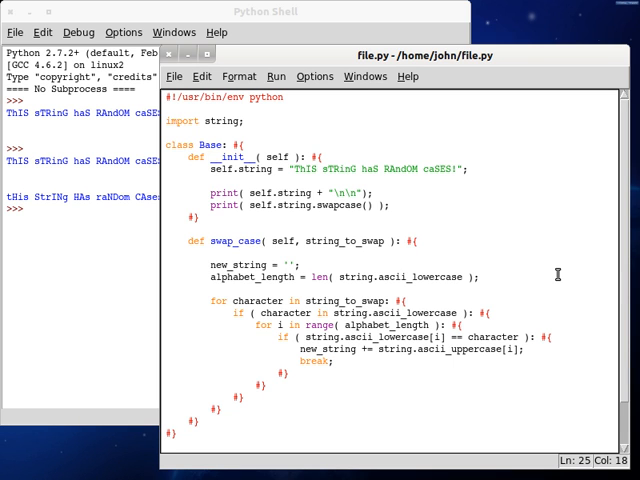
- Add an else branch checking whether the character is in string.ascii_uppercase
key(Return)
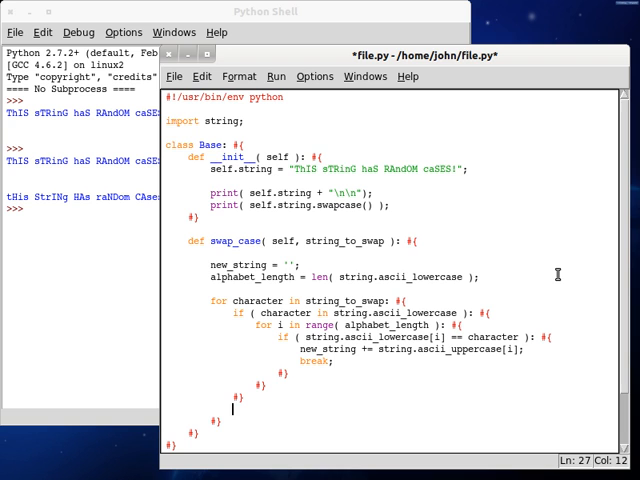
text(else: #)
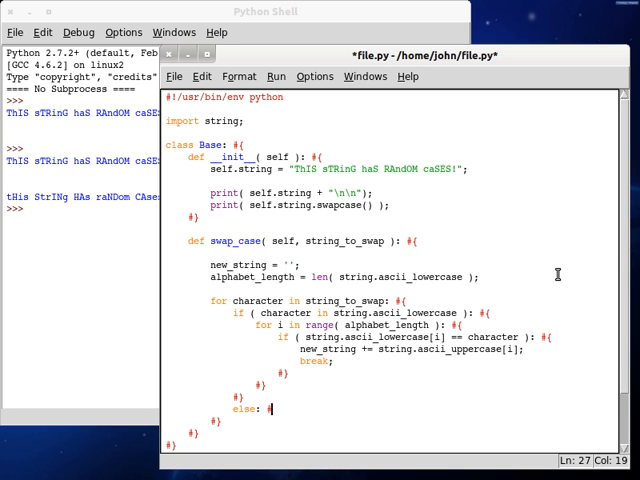
key(Return)
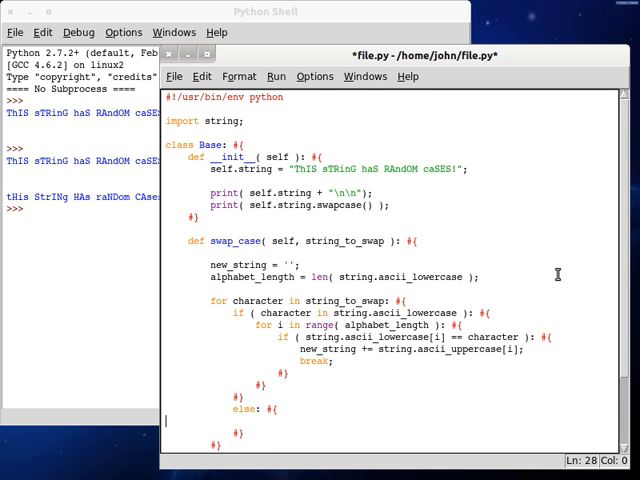
text(if ( character in stri)
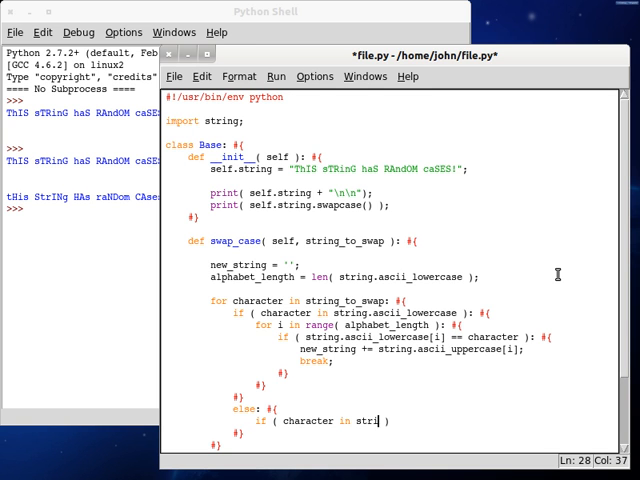
text(ng.ascii_)
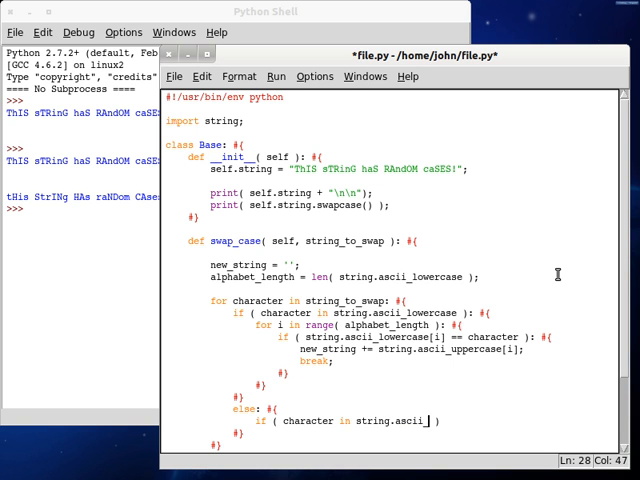
text(uppercase)
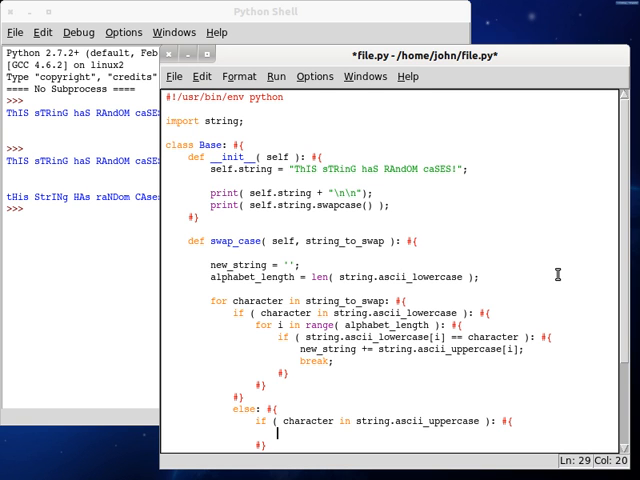
- Loop over range(alphabet_length) testing string.ascii_uppercase[i] == character
text(for i in range(a)
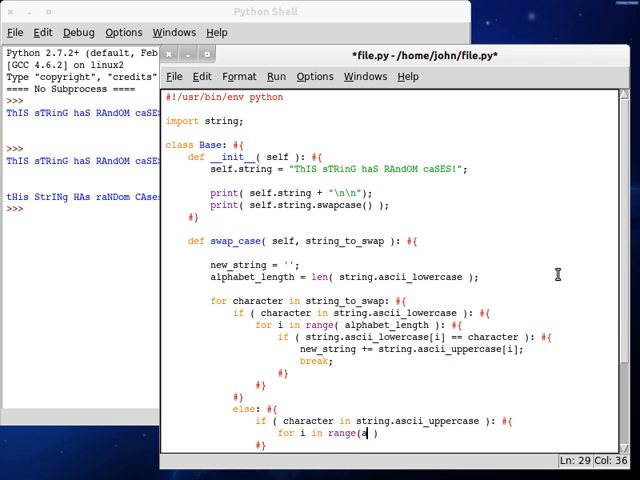
text(lphabet_le)
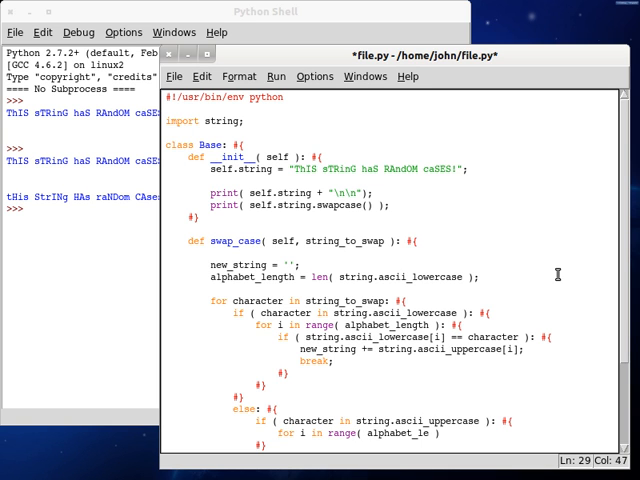
scroll(down, 3)
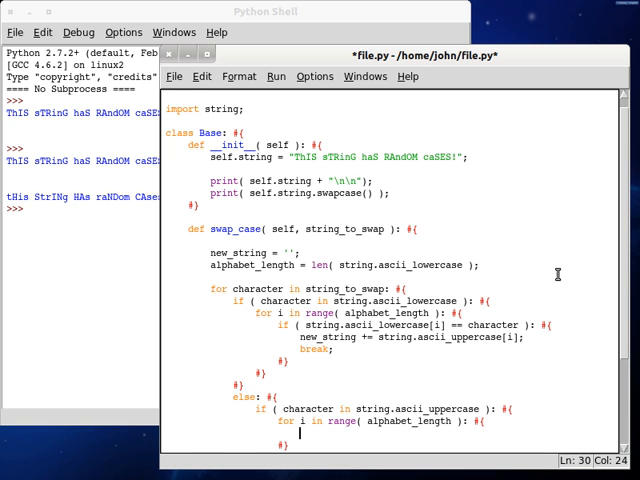
text(if ()
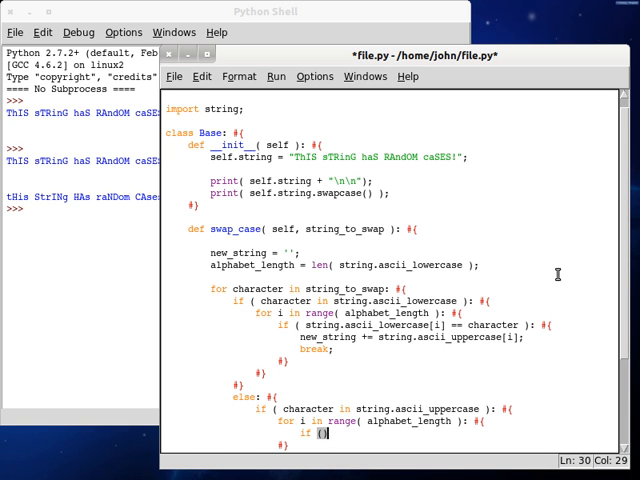
text(string.a)
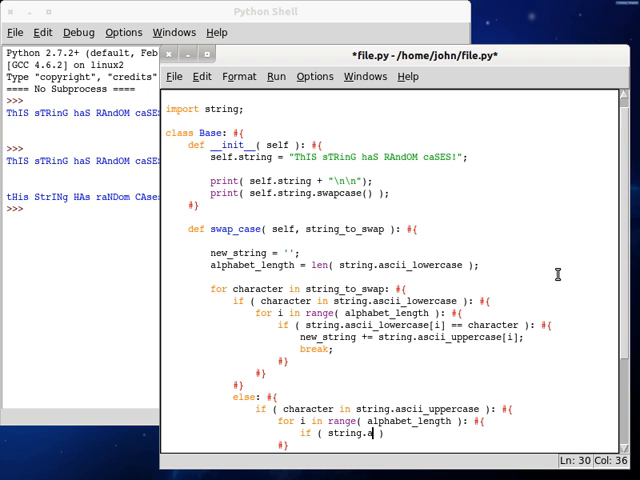
text(scii_uppercase[i)
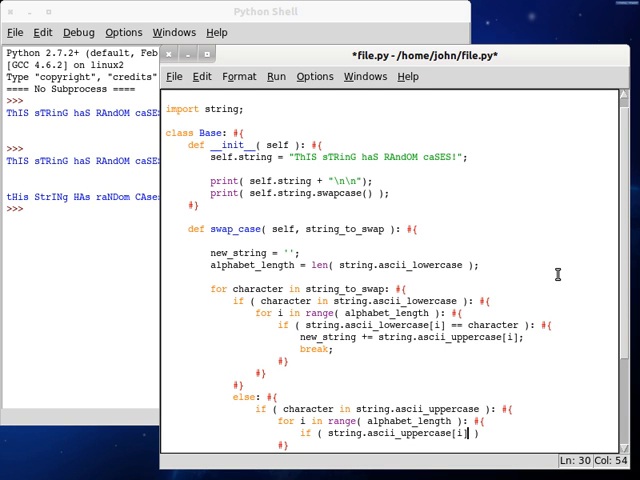
text(== ch)
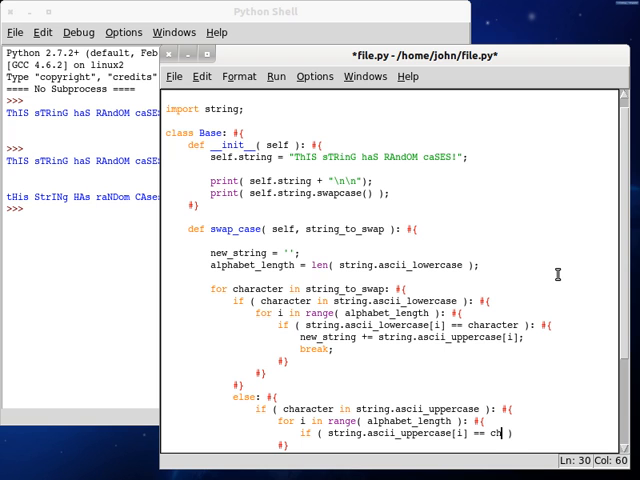
text(aracter ))
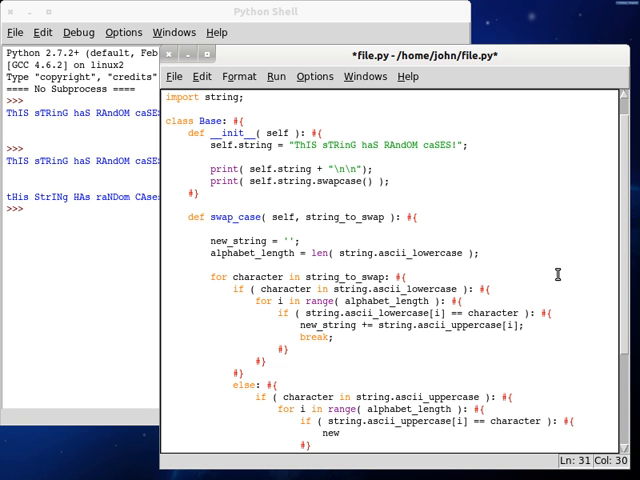
- Append string.ascii_lowercase[i] to new_string and start the next line
text(new_string +)
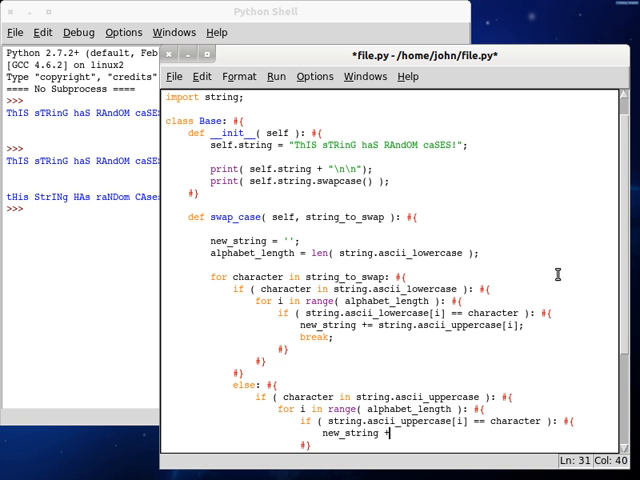
text(= string)
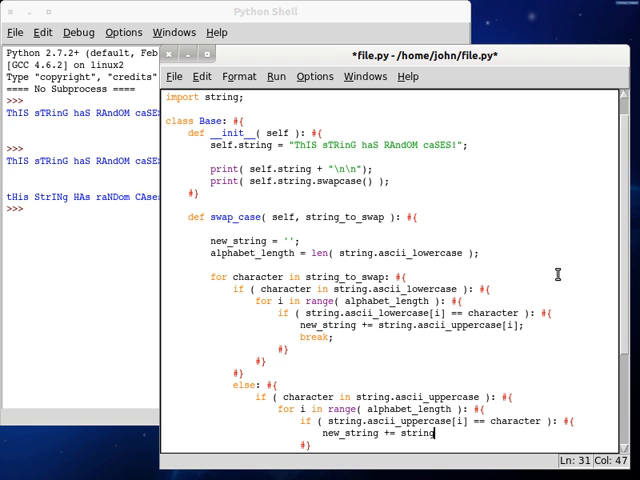
text(.ascii_)
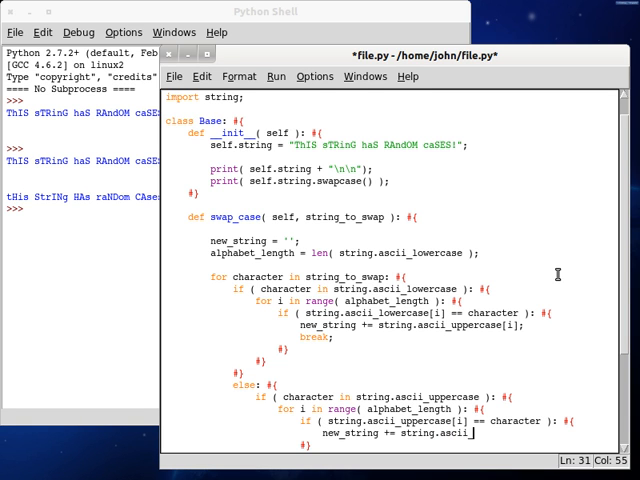
text(lowercase[)
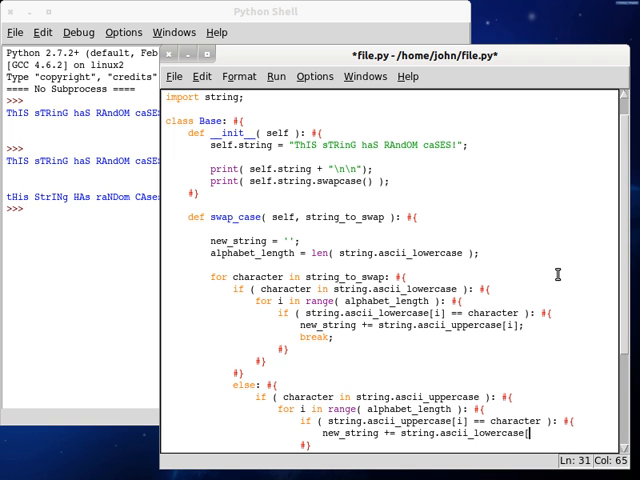
key(Return)
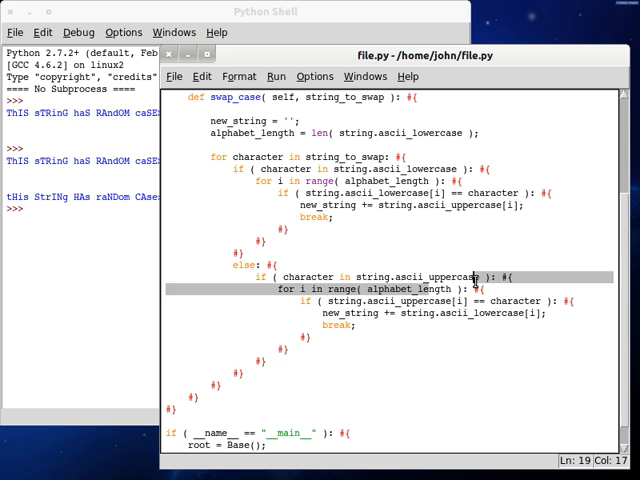
- Add a final else branch with new_string += character after the uppercase block
click(451, 357)
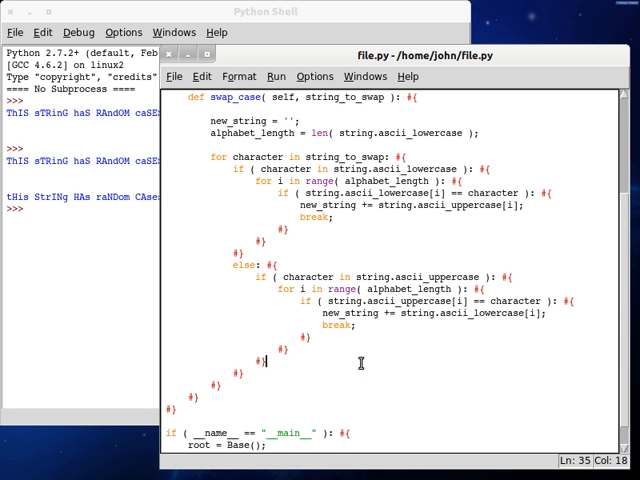
text(else: #{)
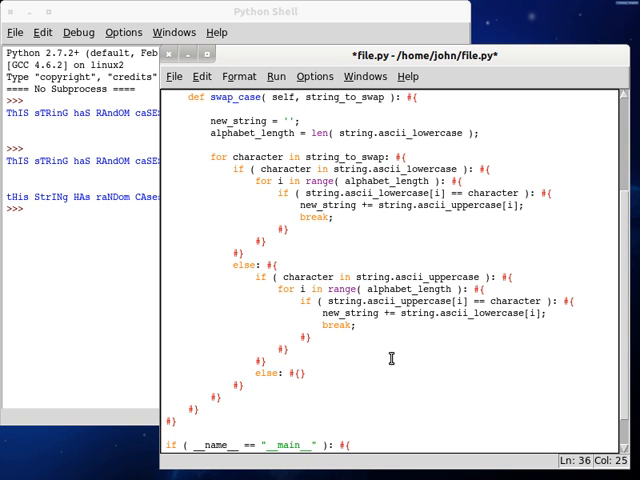
key(Return)
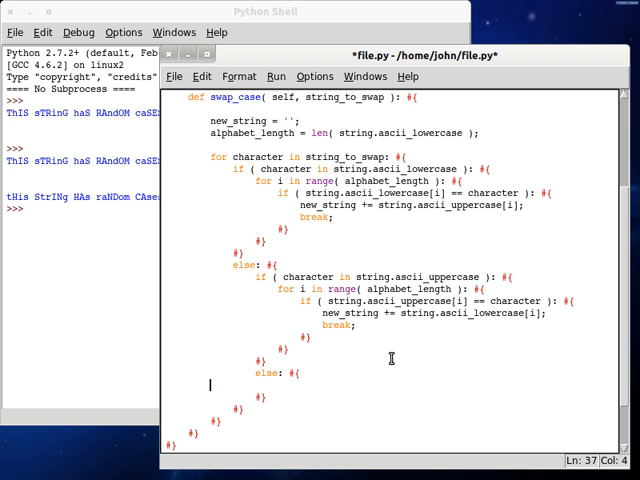
text(new_string +=)
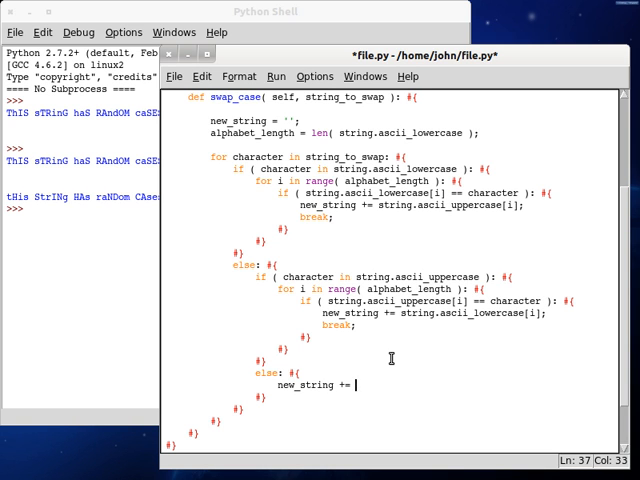
text(character;)
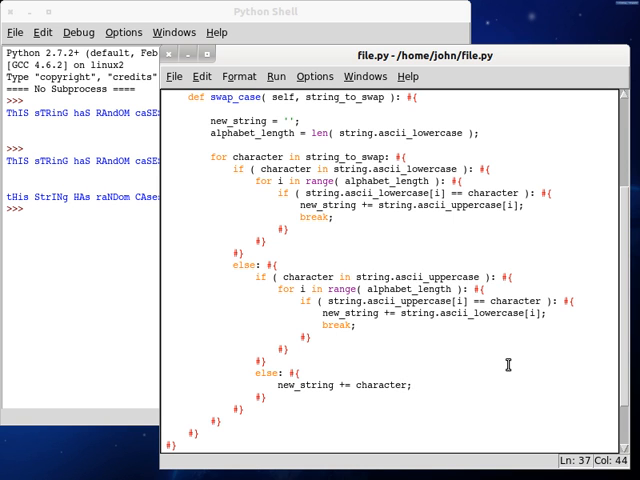
scroll(down, 3)
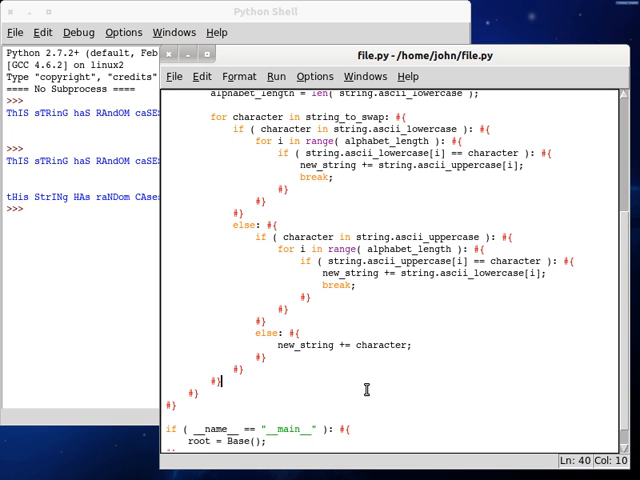
text(retu)
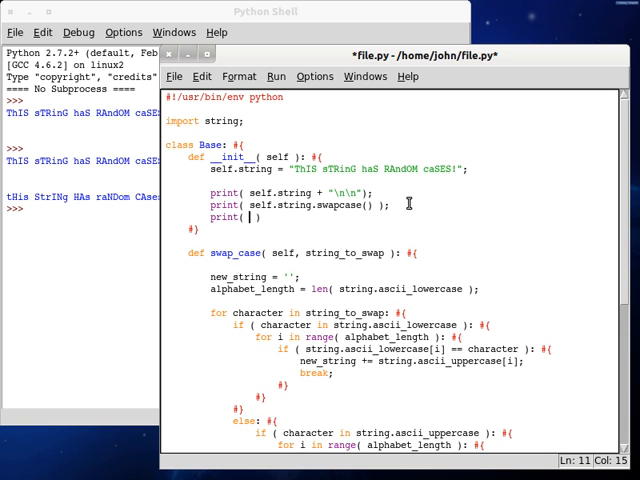
- Add print( self.swap_case( self.string ) ) below the swapcase print in __init__
text(self.swap_case()
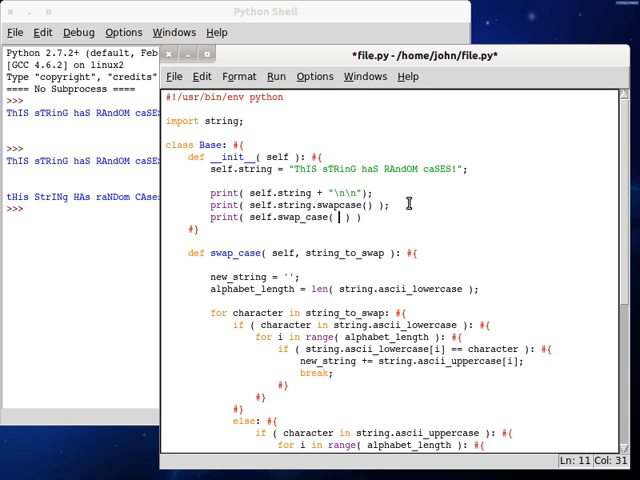
text(self.string)
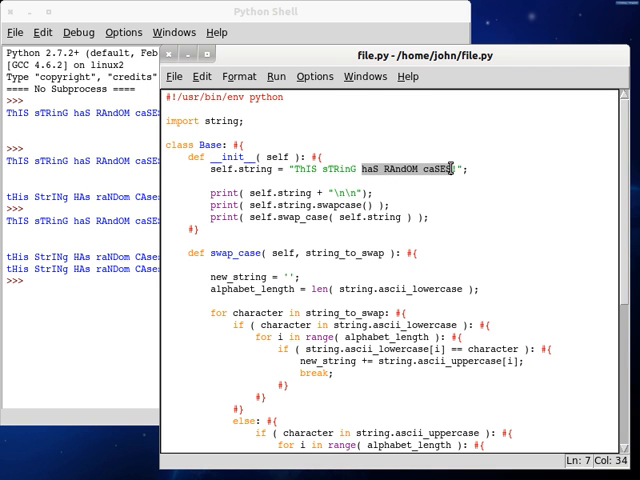
- Change the test sentence to "ThIS sTRinG HAs RANDom CAsEs!"
text(HAe)
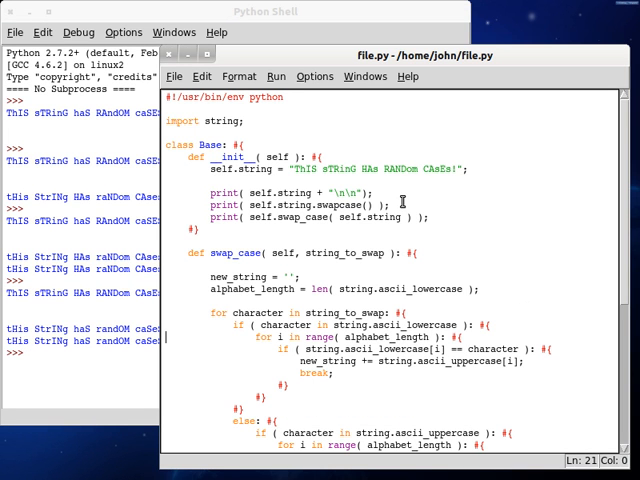
click(258, 230)
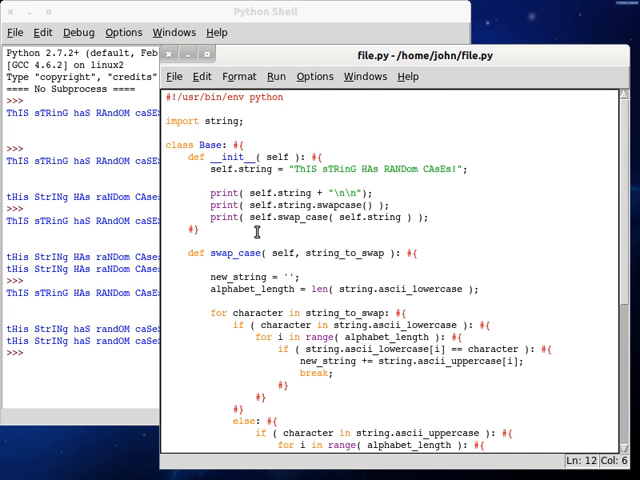
scroll(down, 3)
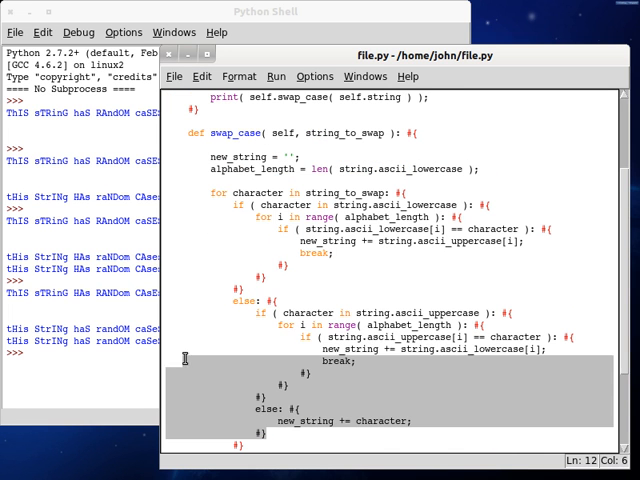
scroll(up, 3)
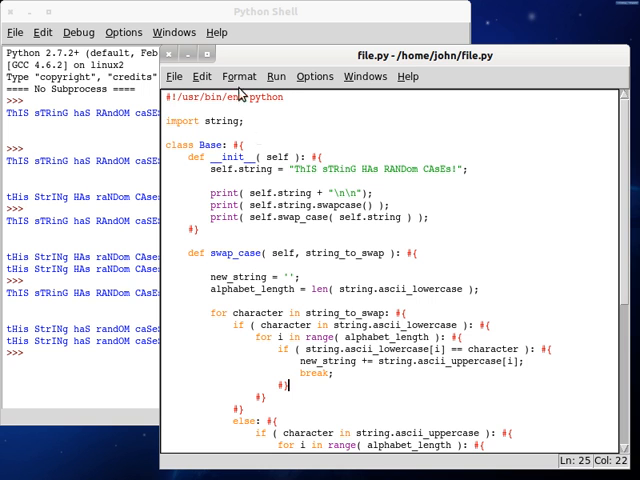
scroll(down, 3)
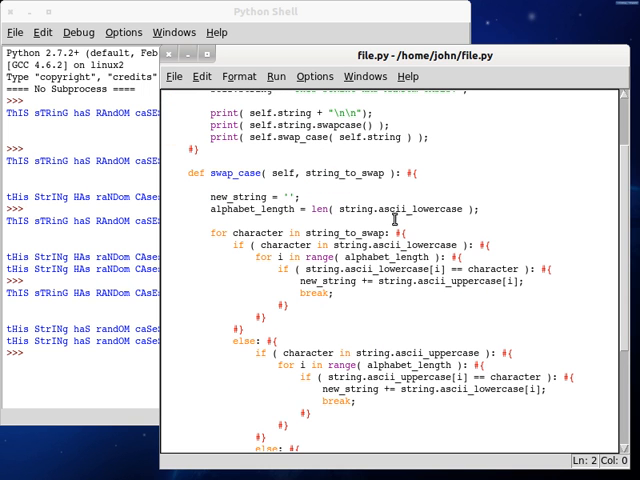
scroll(down, 3)
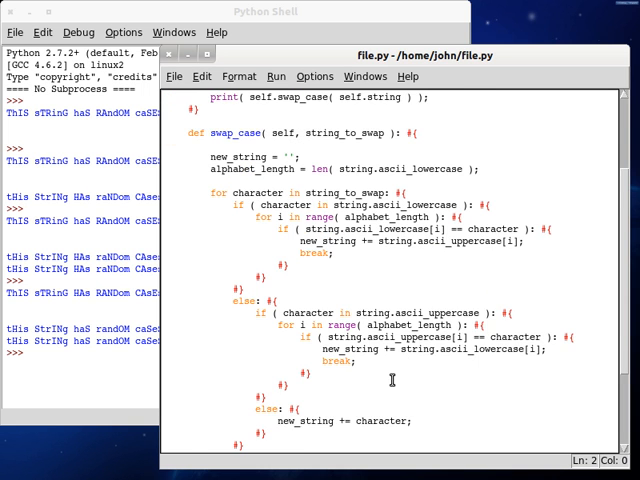
scroll(down, 3)
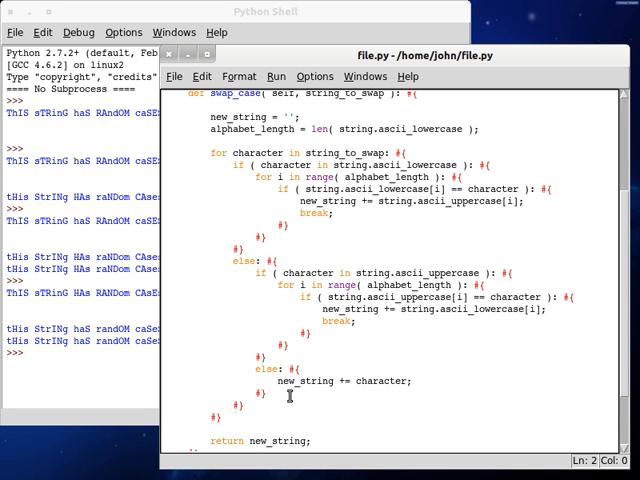
mouse_move(357, 340)
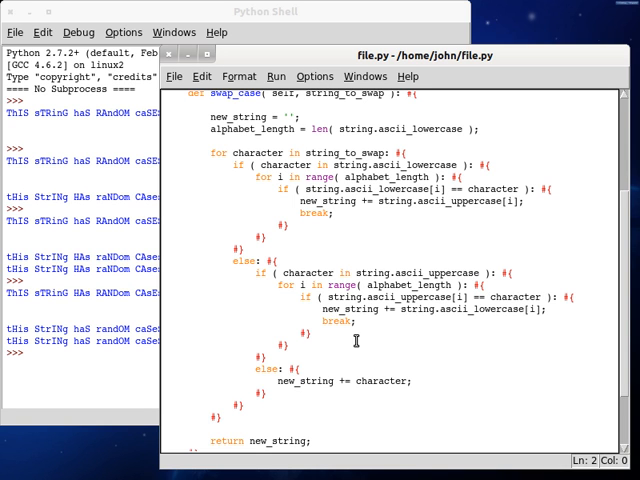